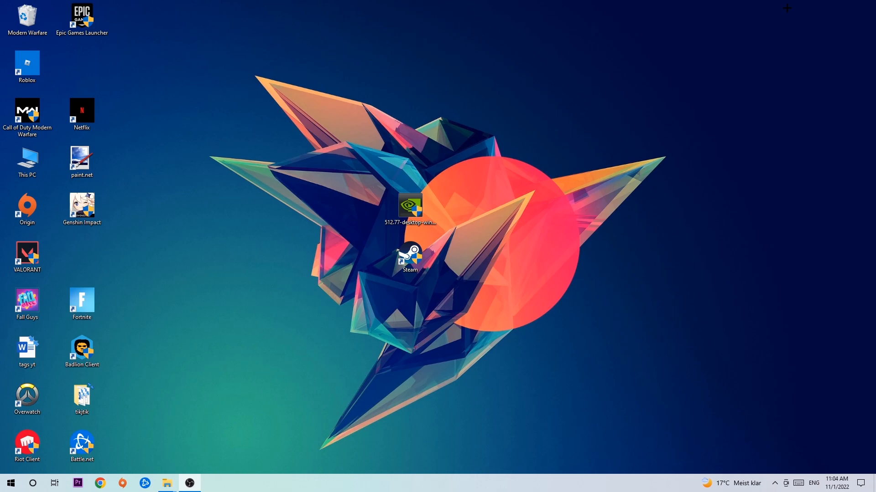
{"action": "mouse_move", "coordinate": [461, 94]}
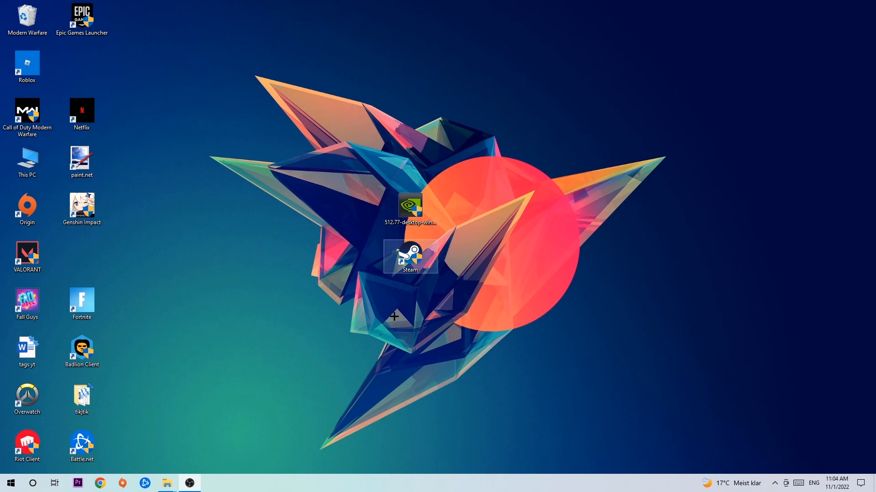
- Show the taskbar context menu with its Task Manager entry
{"action": "right_click", "coordinate": [394, 483]}
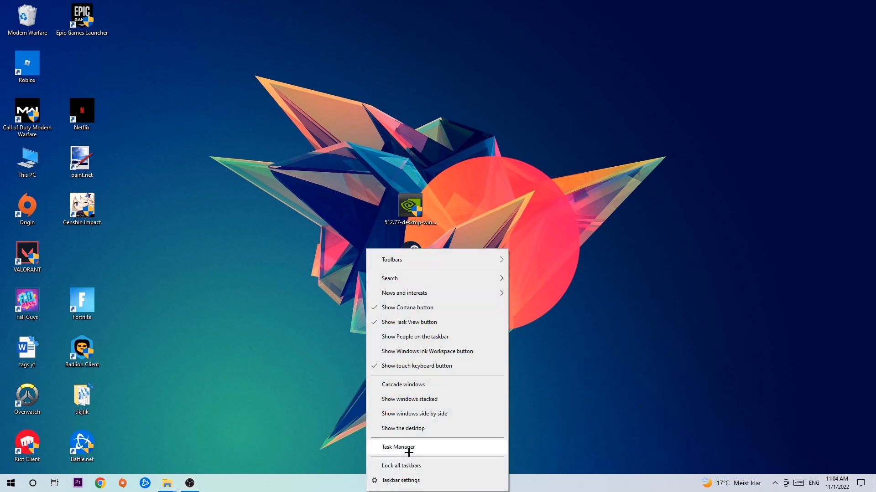
- Launch Task Manager and review processes, checking the Console Window Host entry's actions
{"action": "left_click", "coordinate": [397, 447]}
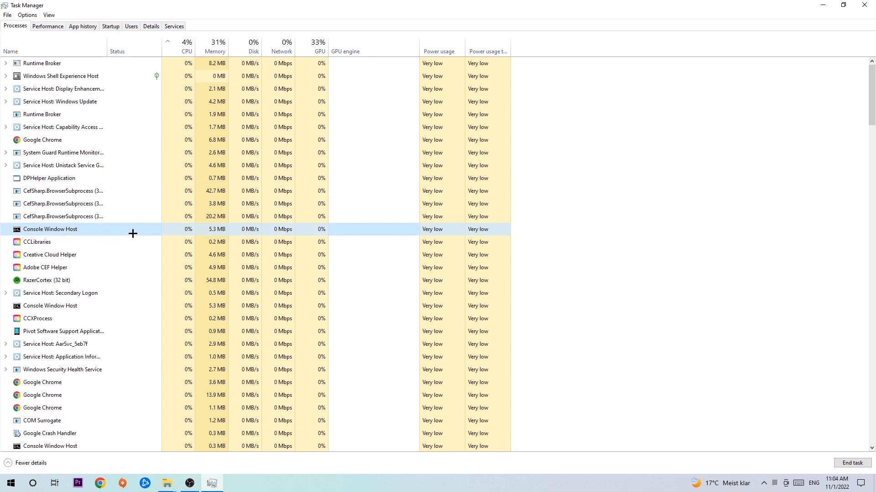
{"action": "right_click", "coordinate": [50, 229]}
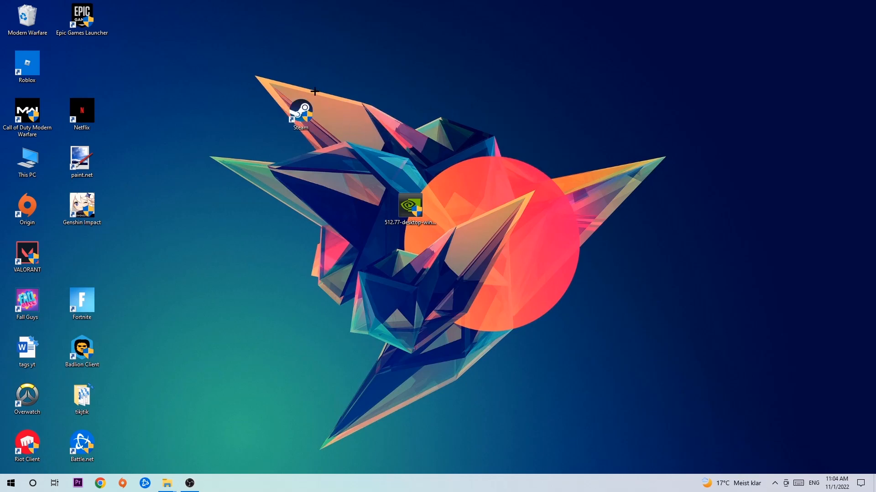
{"action": "mouse_move", "coordinate": [116, 380]}
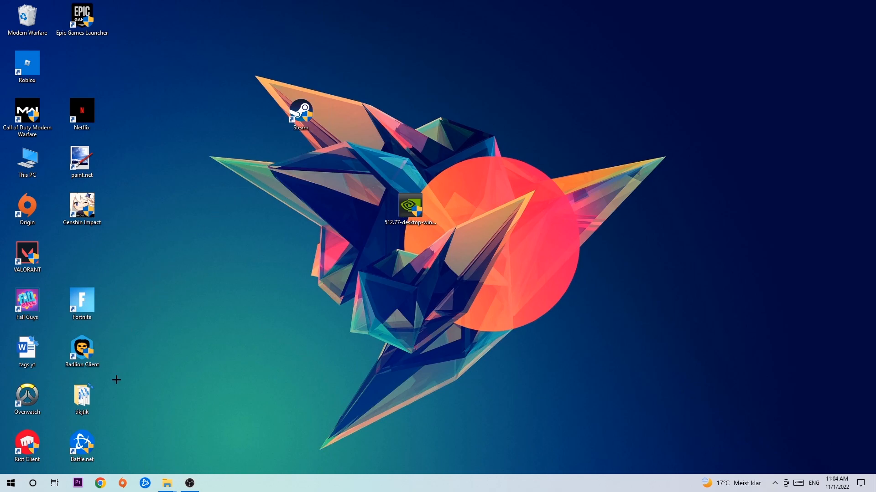
- Deselect the Steam shortcut before bringing up its context menu
{"action": "left_click", "coordinate": [10, 483]}
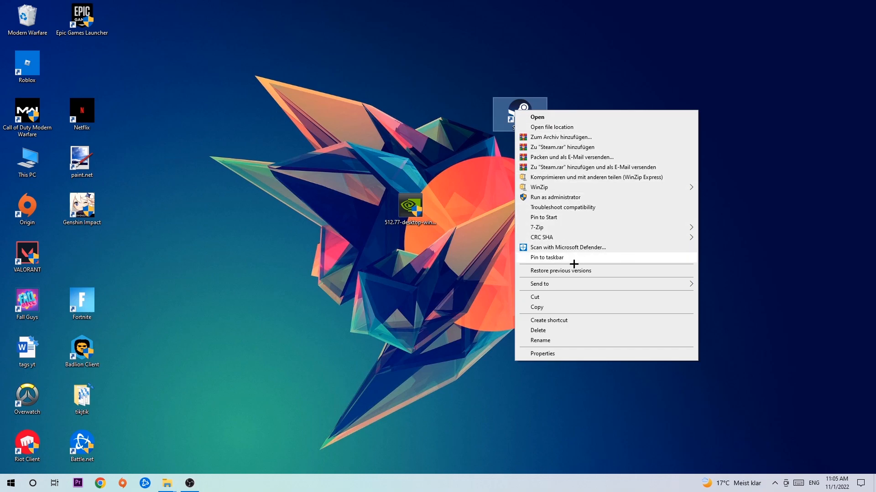
- Set Steam's properties to Windows 8 compatibility mode, run as administrator, and confirm with OK
{"action": "left_click", "coordinate": [542, 354]}
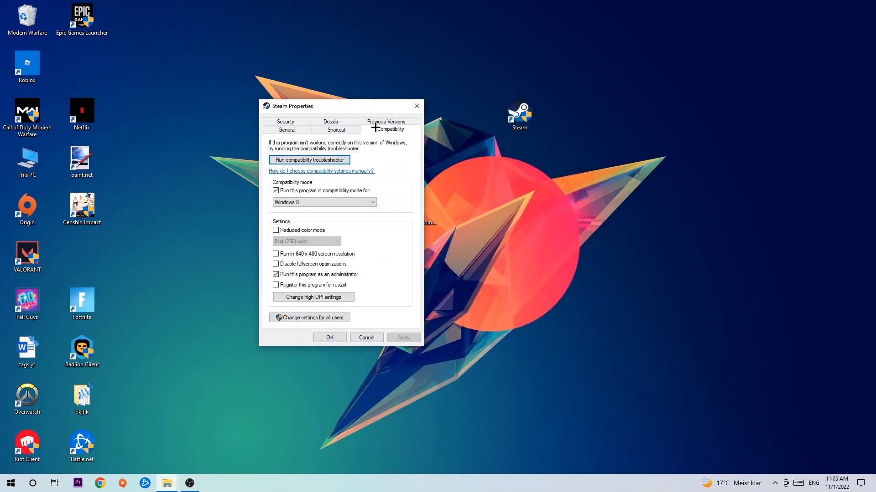
{"action": "mouse_move", "coordinate": [396, 304]}
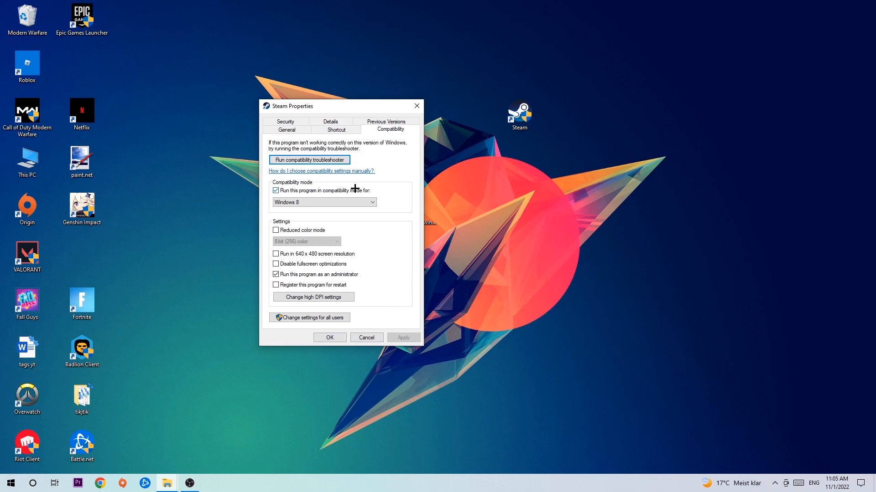
{"action": "mouse_move", "coordinate": [317, 270]}
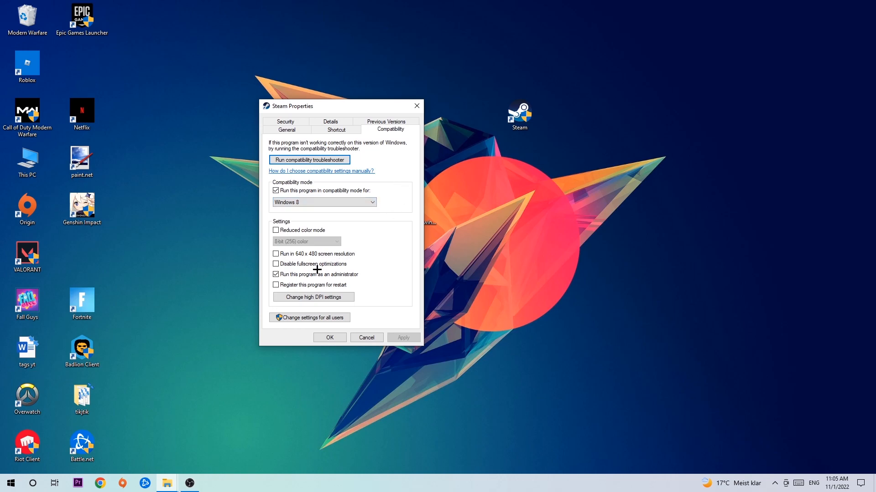
{"action": "mouse_move", "coordinate": [267, 281]}
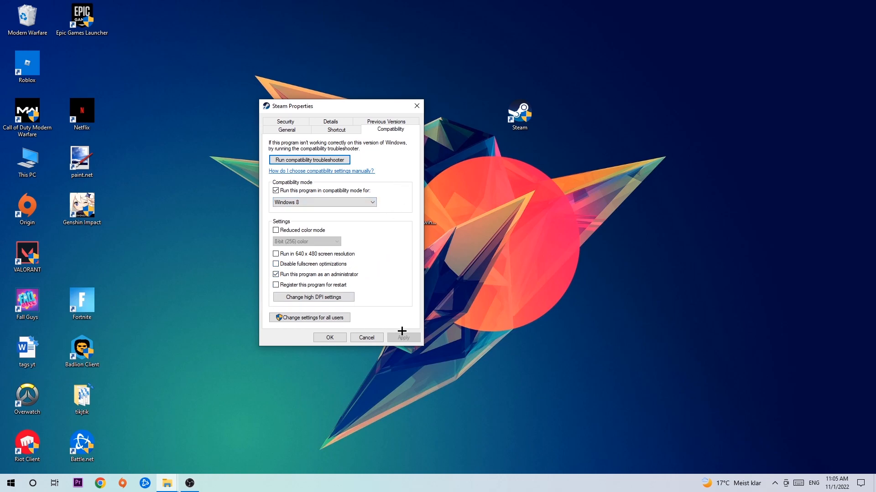
{"action": "left_click", "coordinate": [328, 338]}
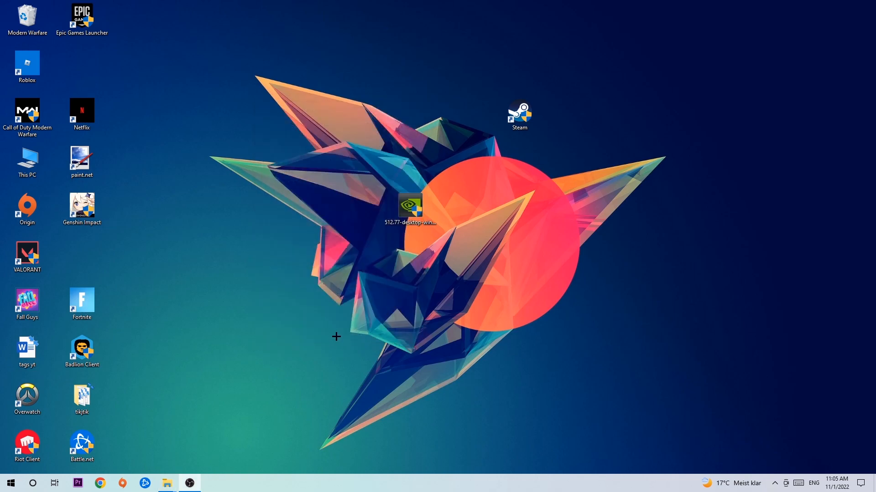
{"action": "mouse_move", "coordinate": [425, 279]}
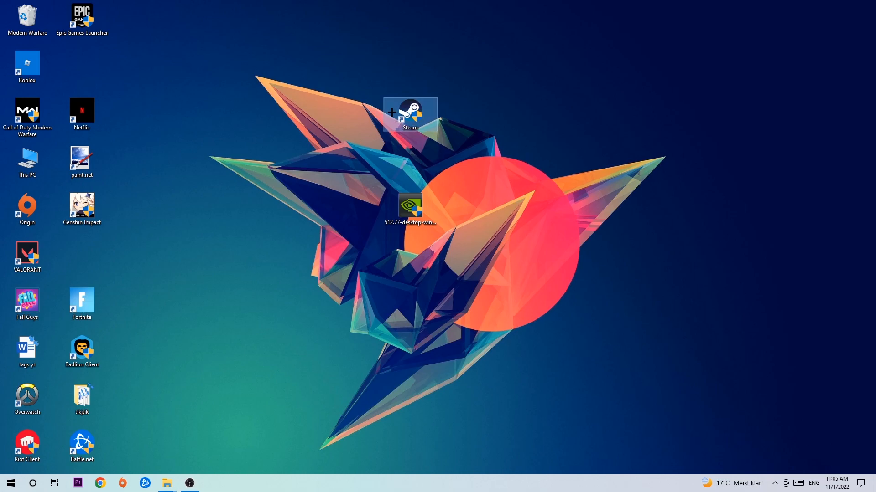
{"action": "mouse_move", "coordinate": [510, 257]}
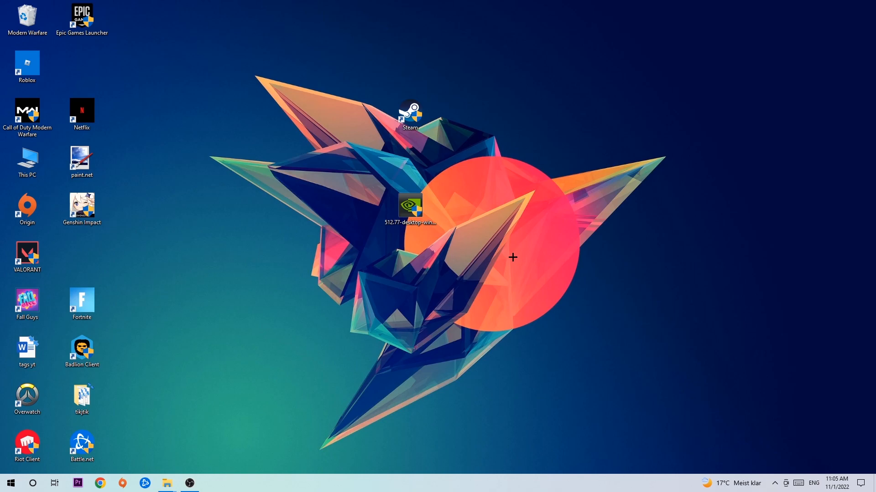
{"action": "mouse_move", "coordinate": [512, 244]}
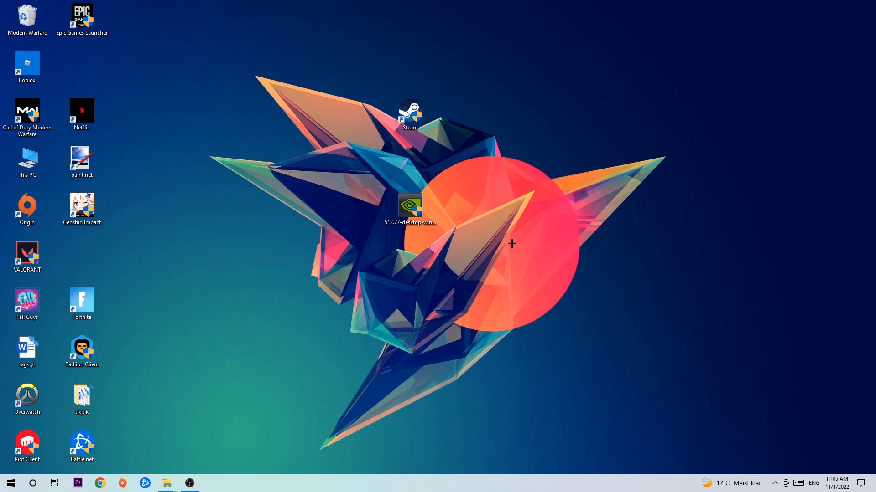